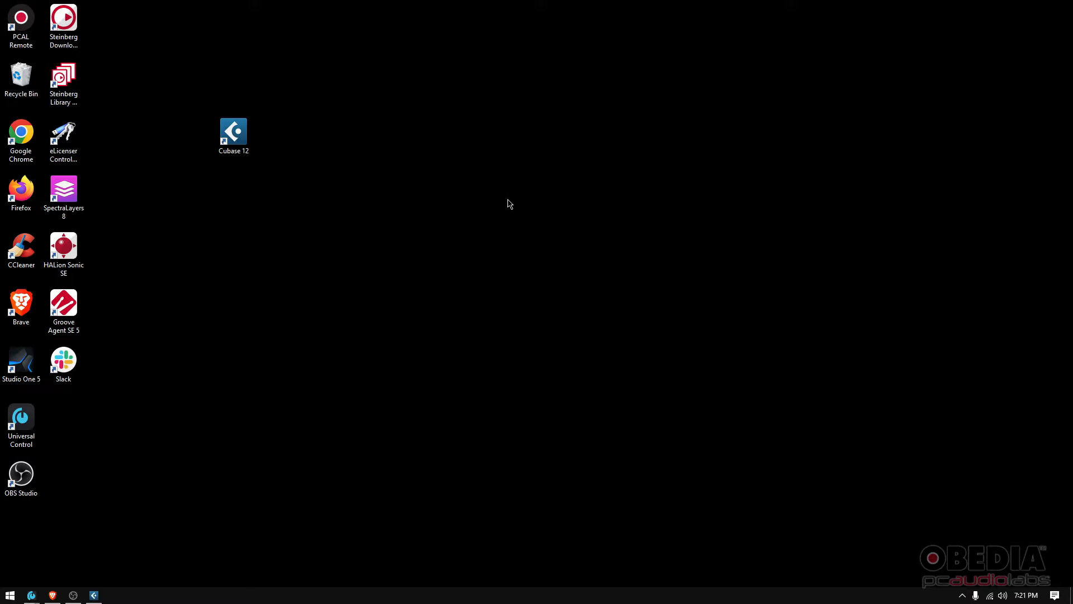
mouse_move(144, 564)
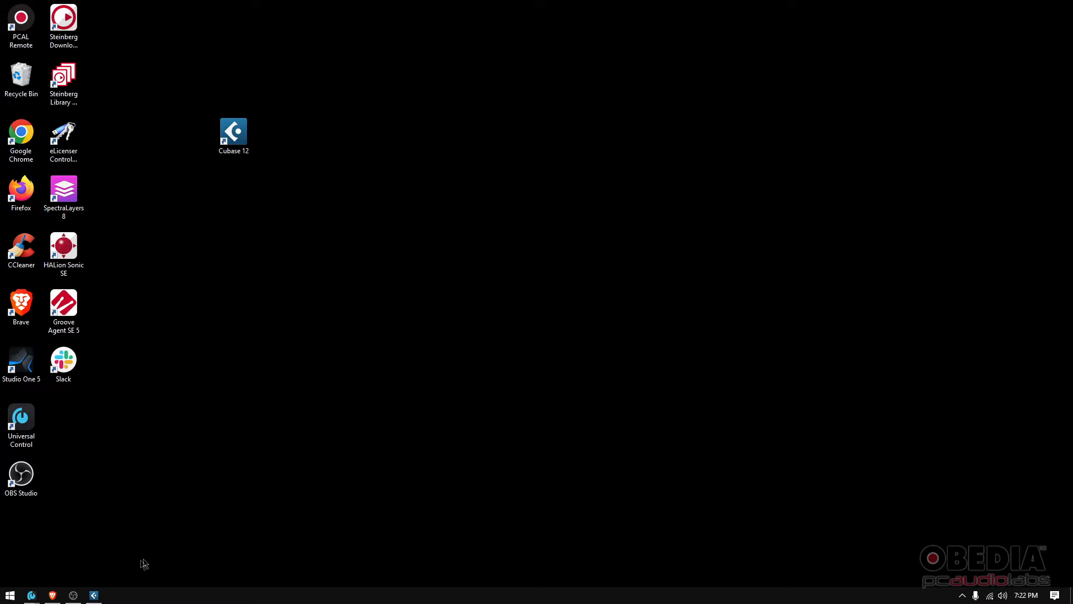
Step: Restore the 'My Guitar Project' window from the Cubase 12 taskbar button
left_click(95, 594)
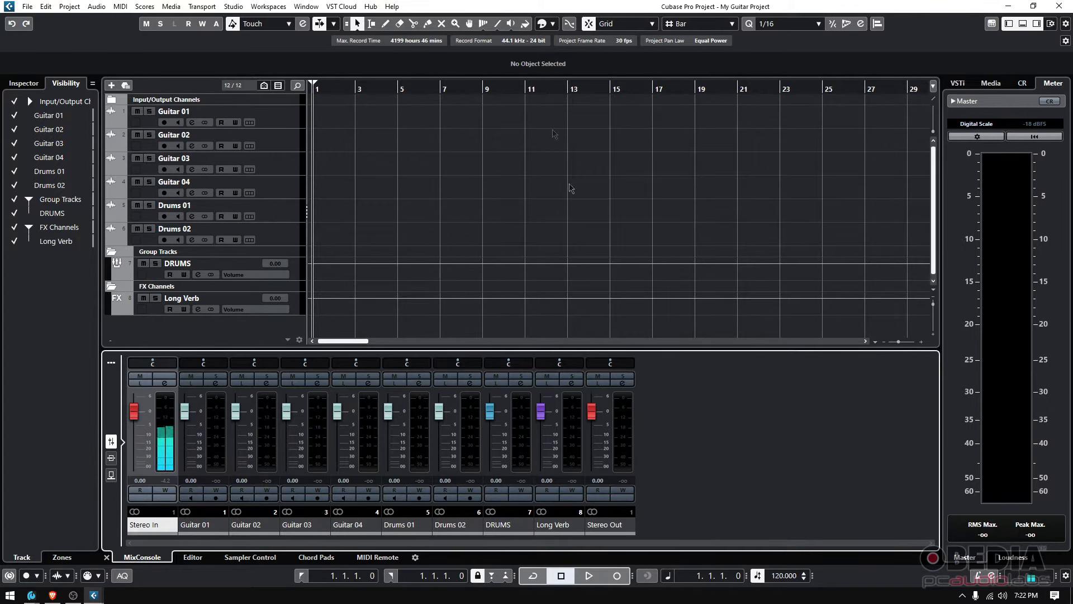
Step: Choose Studio Setup from the Studio menu
left_click(232, 6)
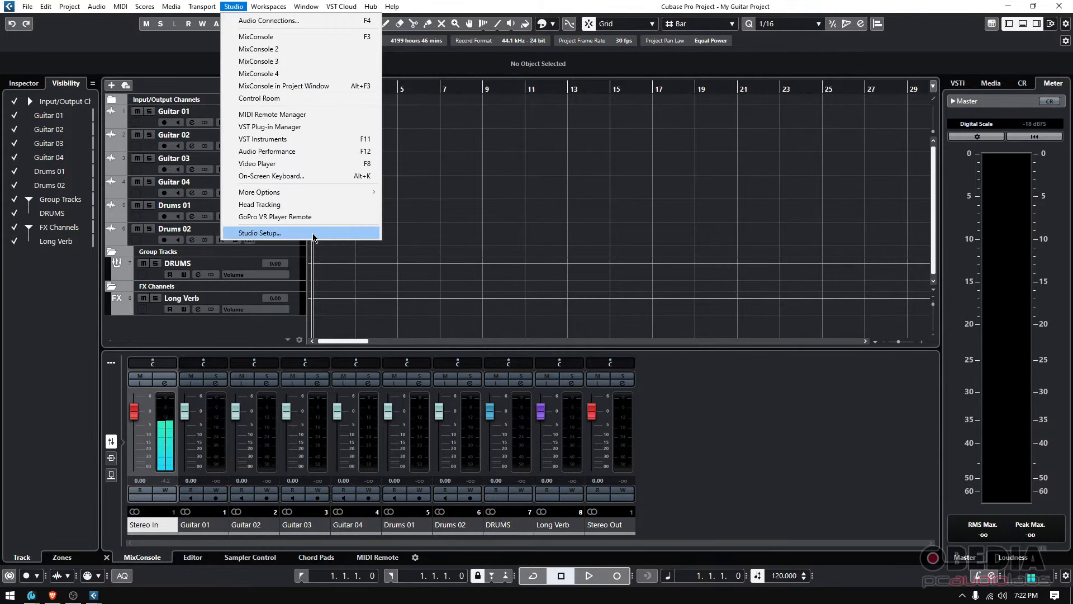
left_click(259, 232)
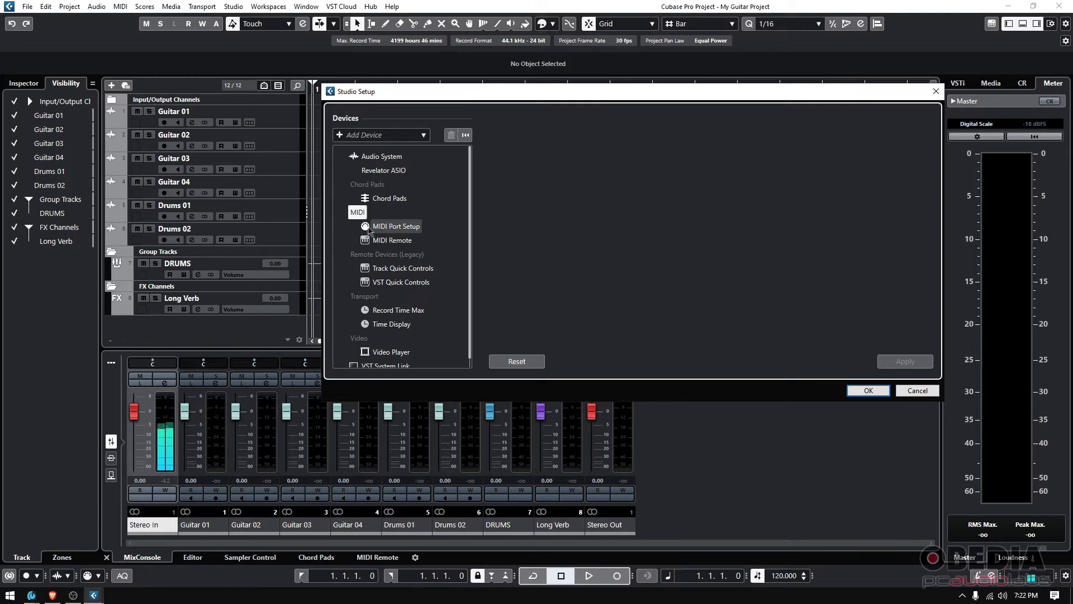
Step: Select MIDI Port Setup in the Studio Setup device list
left_click(396, 226)
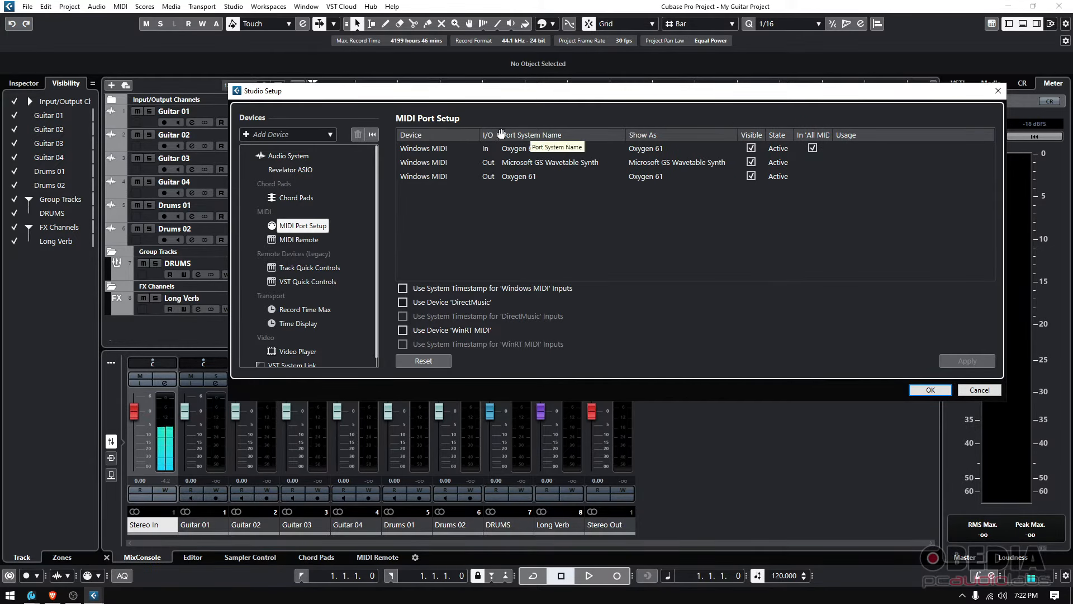
mouse_move(495, 218)
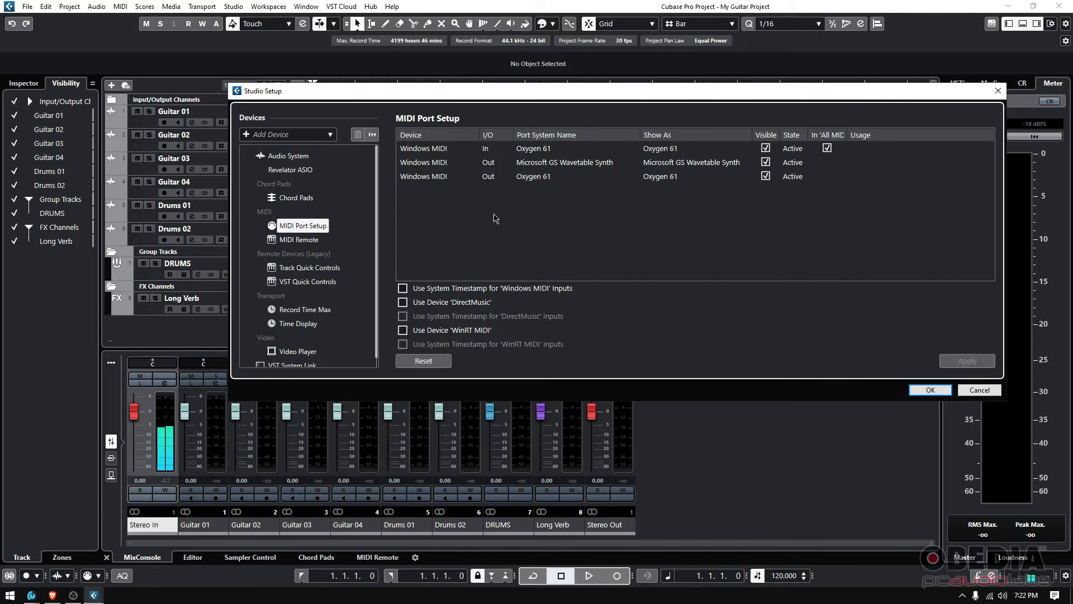
mouse_move(437, 165)
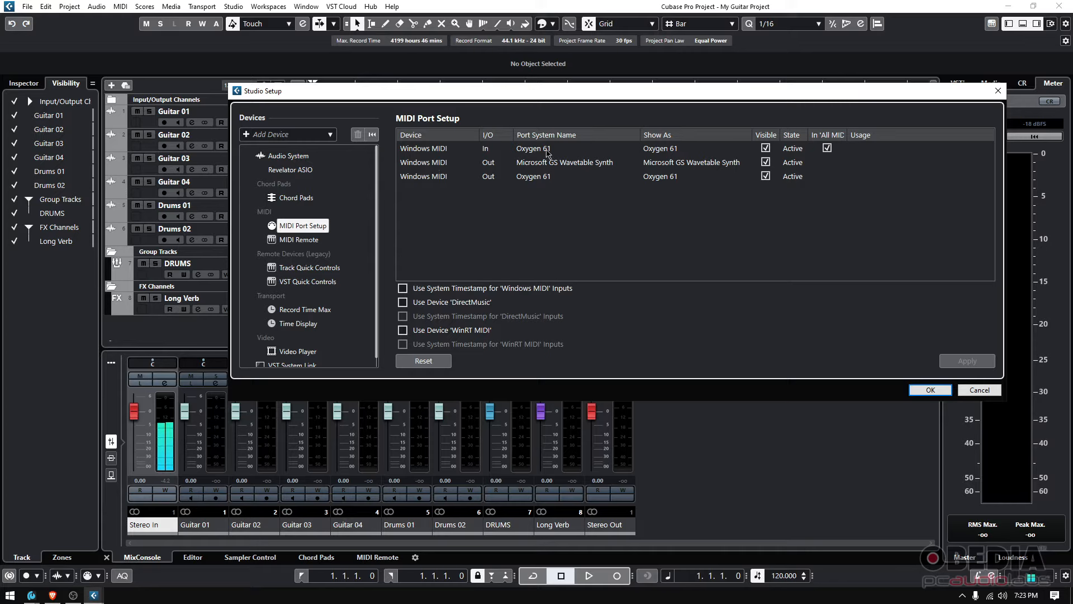
left_click(540, 176)
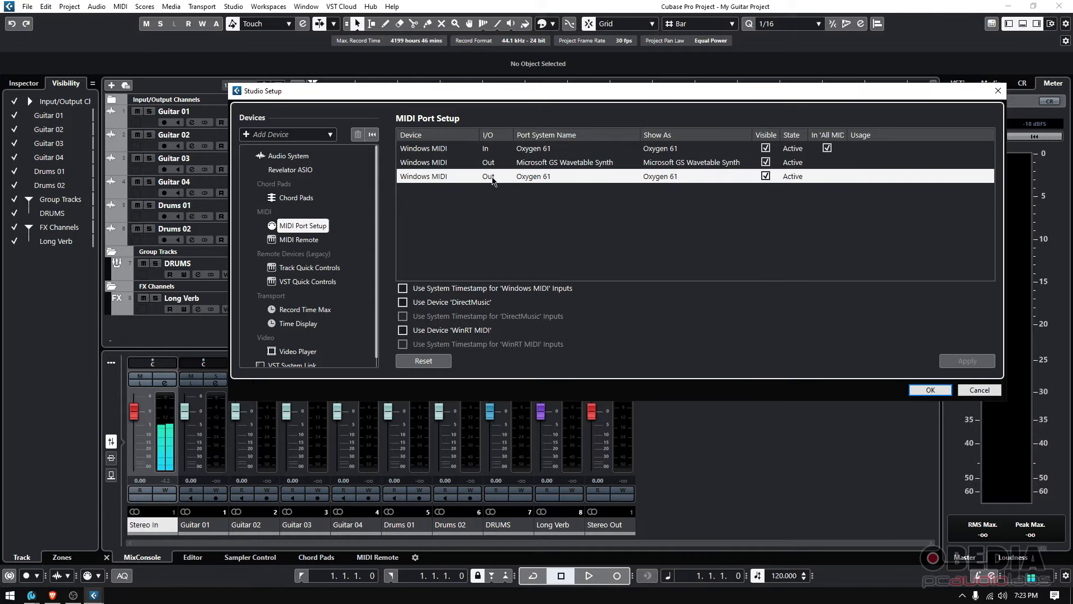
mouse_move(485, 179)
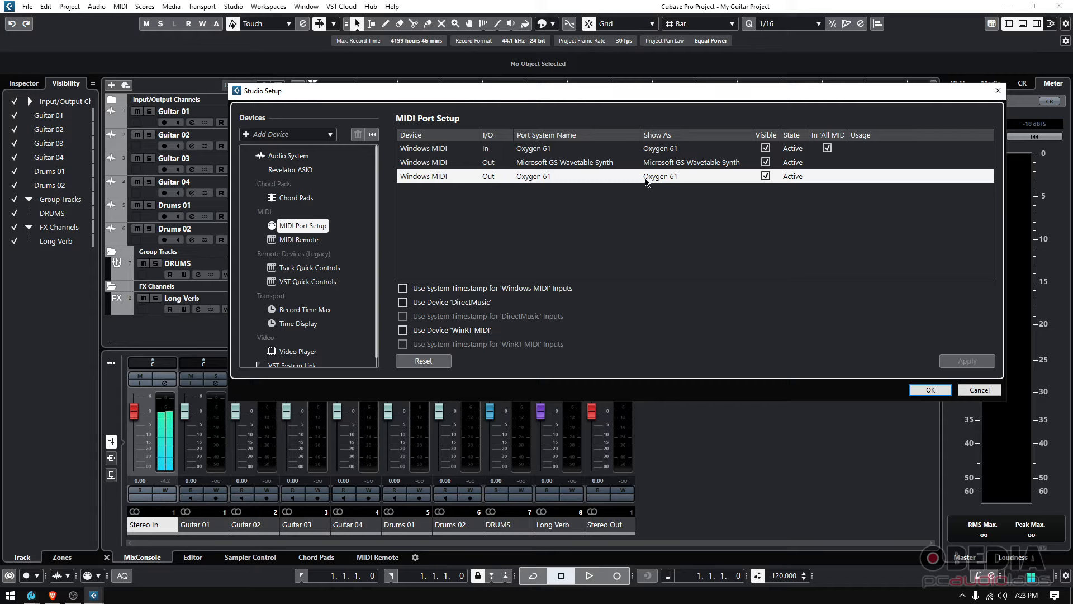
mouse_move(661, 183)
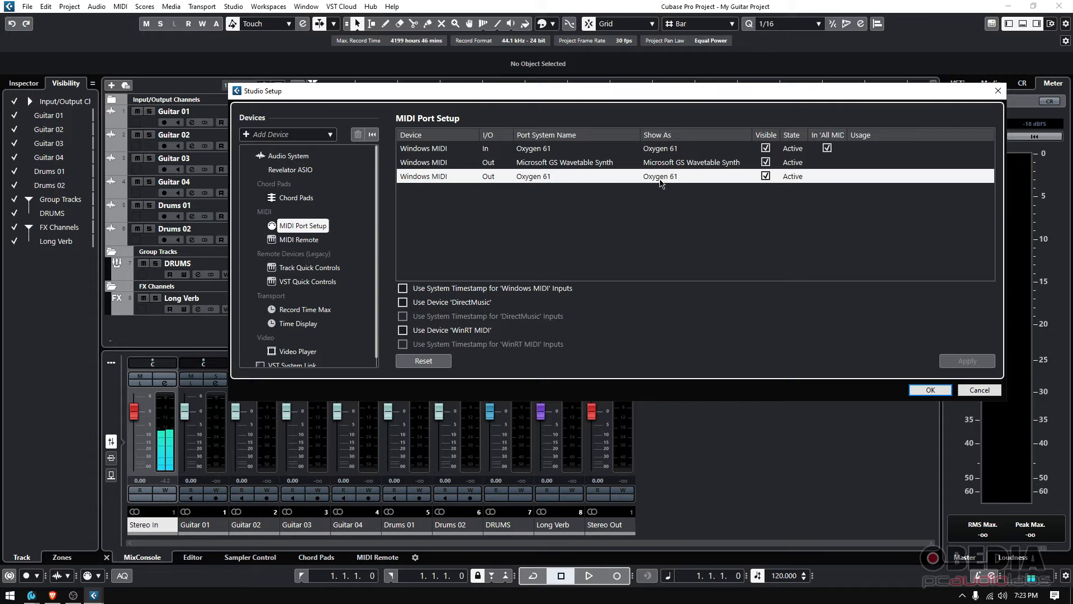
left_click(765, 176)
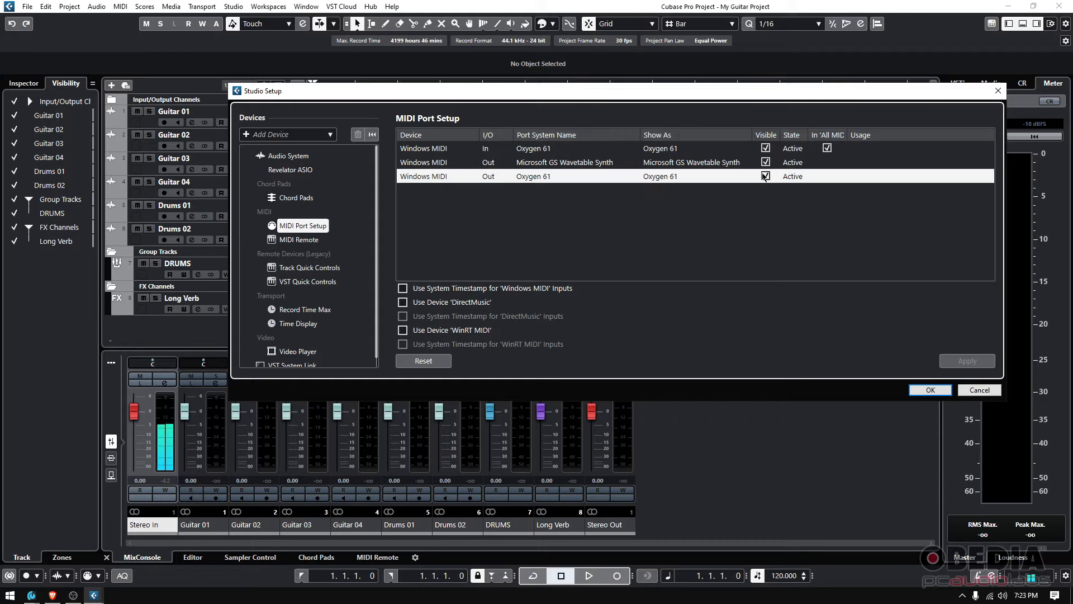
left_click(766, 176)
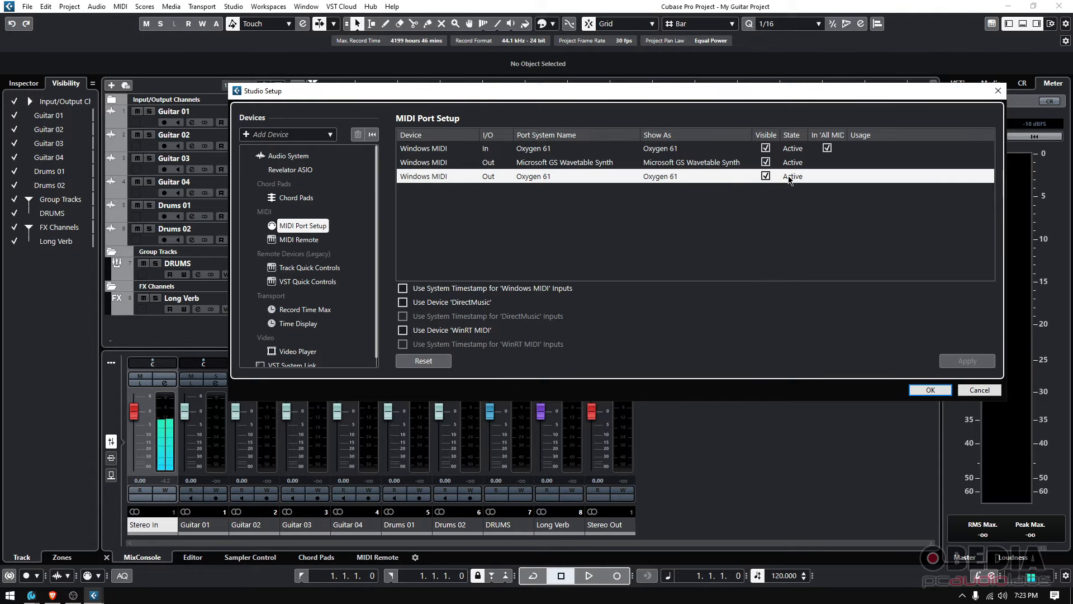
double_click(657, 148)
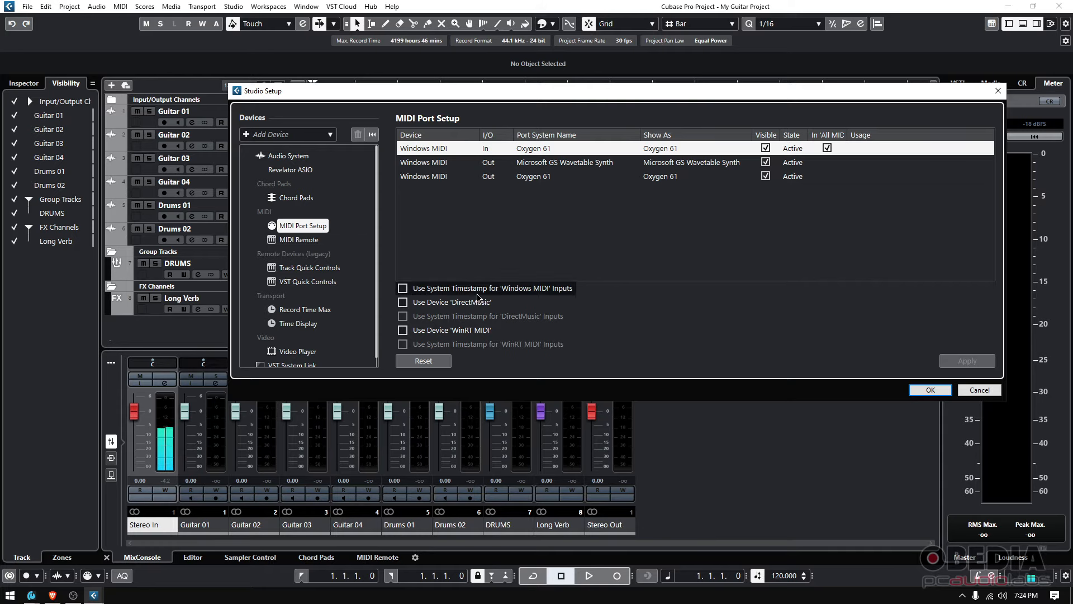
mouse_move(408, 309)
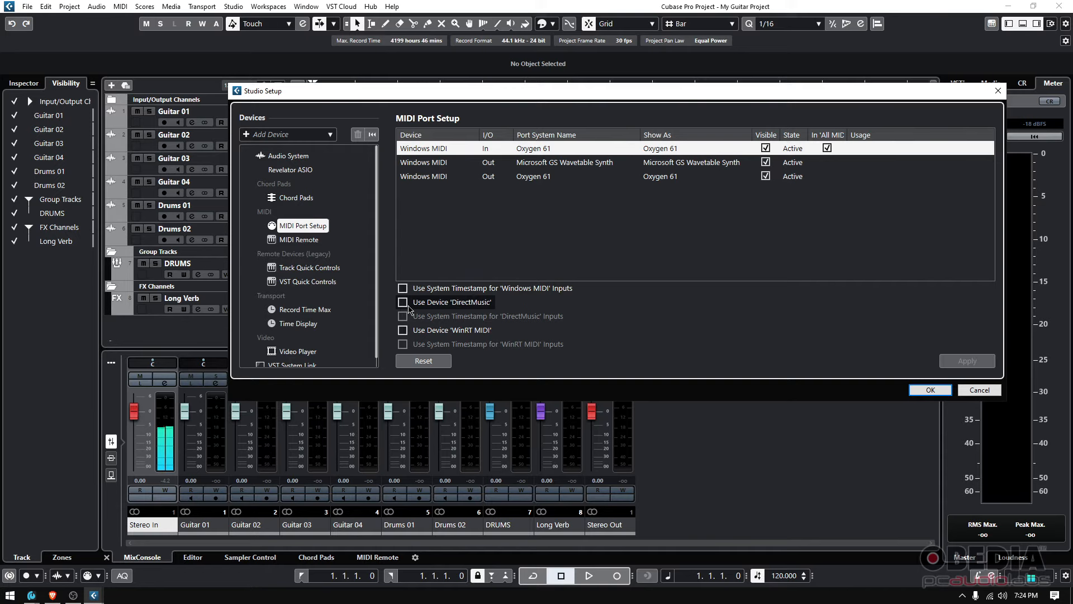
mouse_move(467, 333)
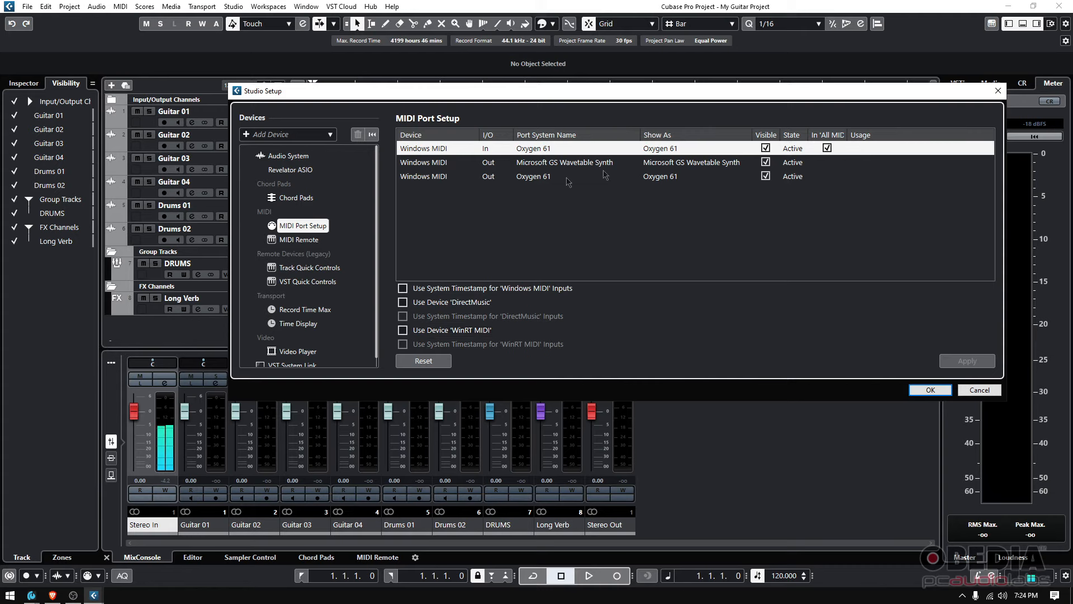
Step: Select the Oxygen 61 Out port row and confirm Studio Setup with OK
left_click(534, 176)
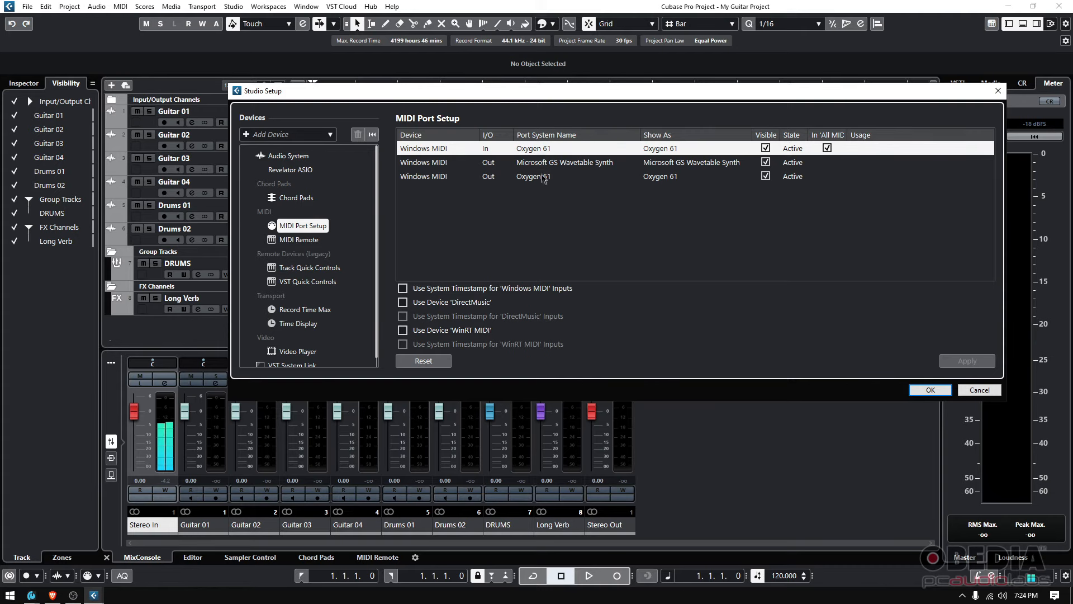
left_click(534, 176)
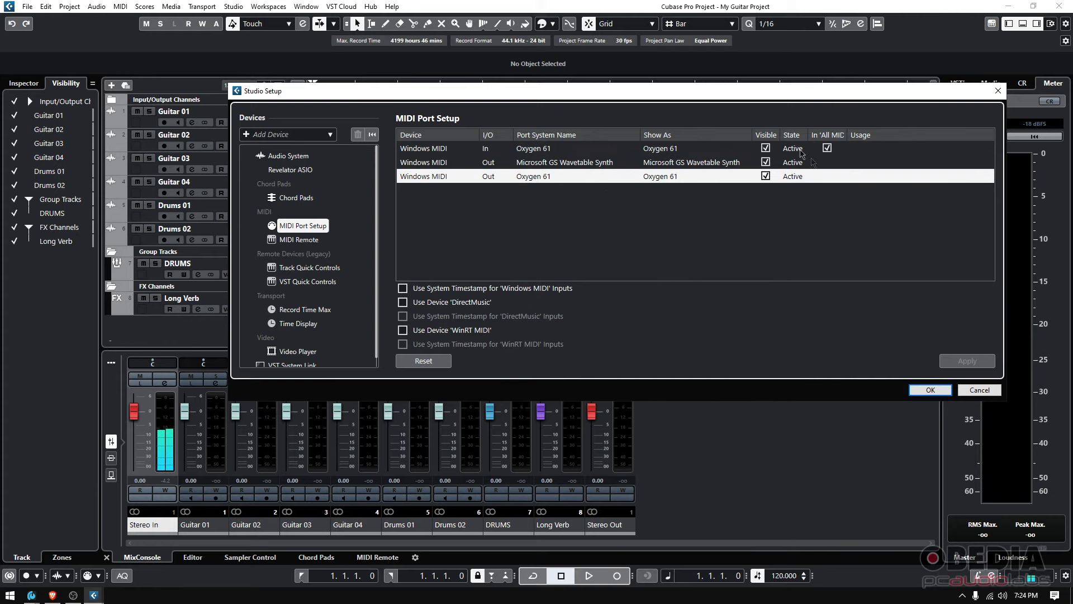
mouse_move(801, 217)
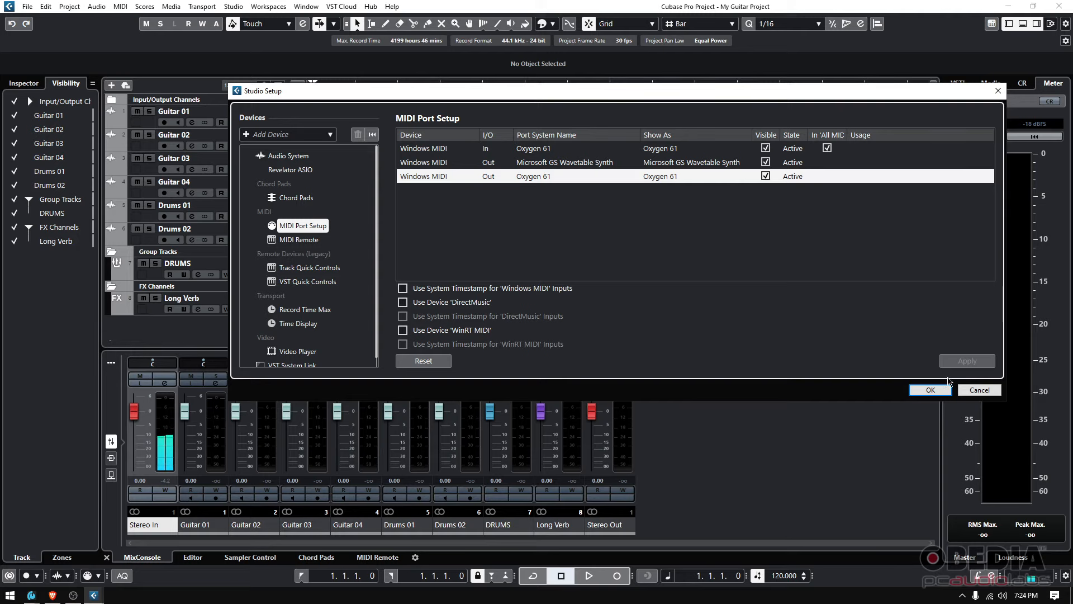
left_click(929, 389)
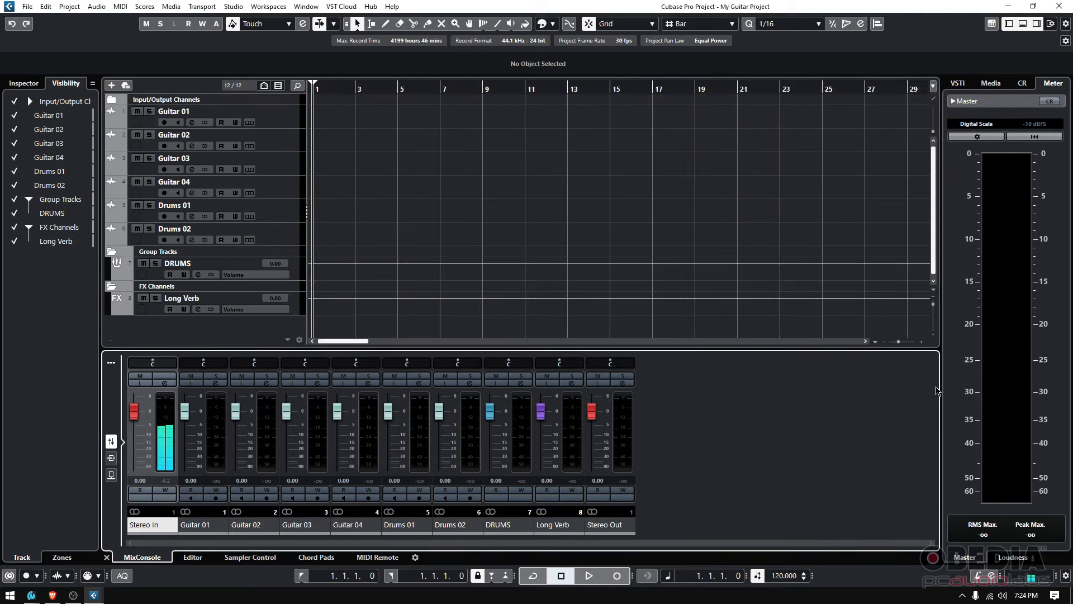